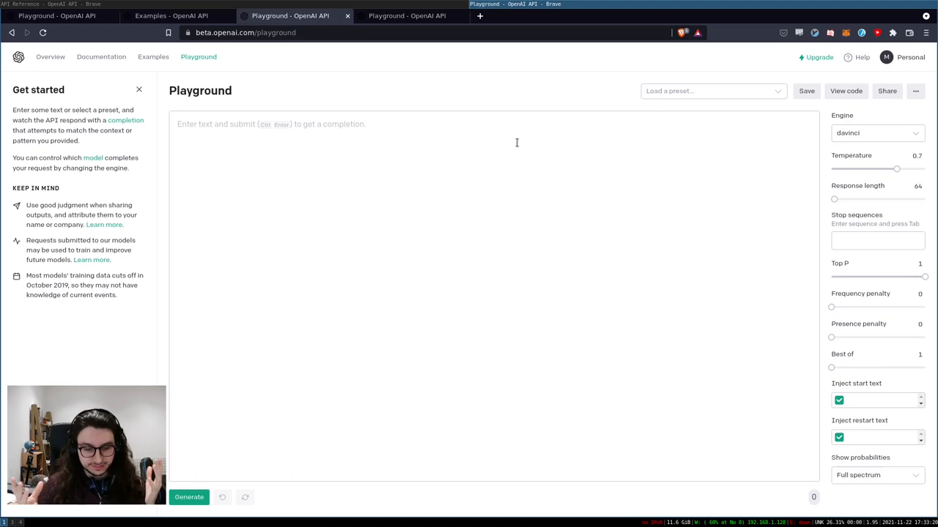
Ask the model when Linux came out and generate an answer
text(When)
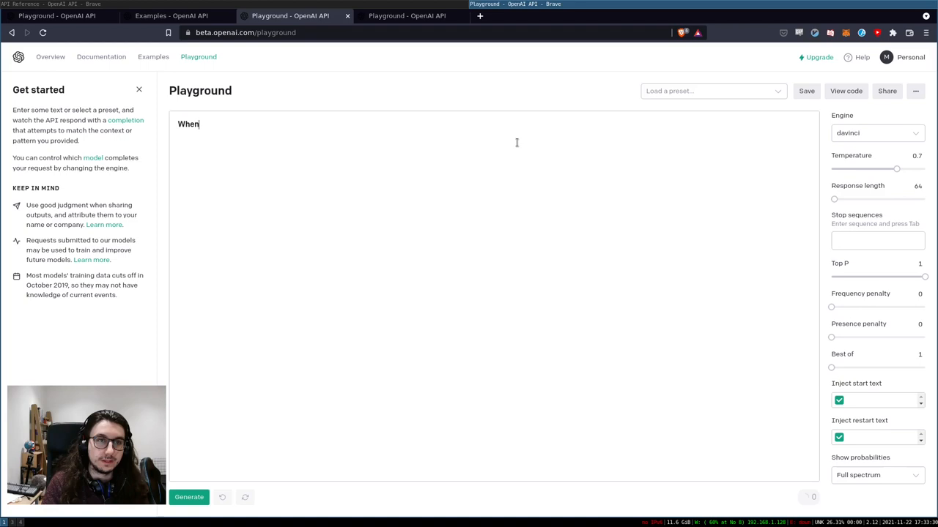
click(188, 498)
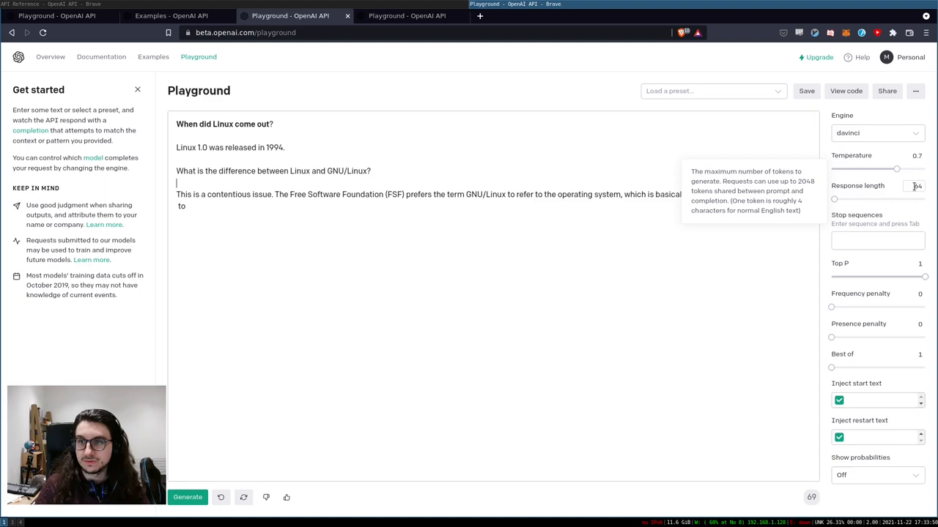
mouse_move(328, 235)
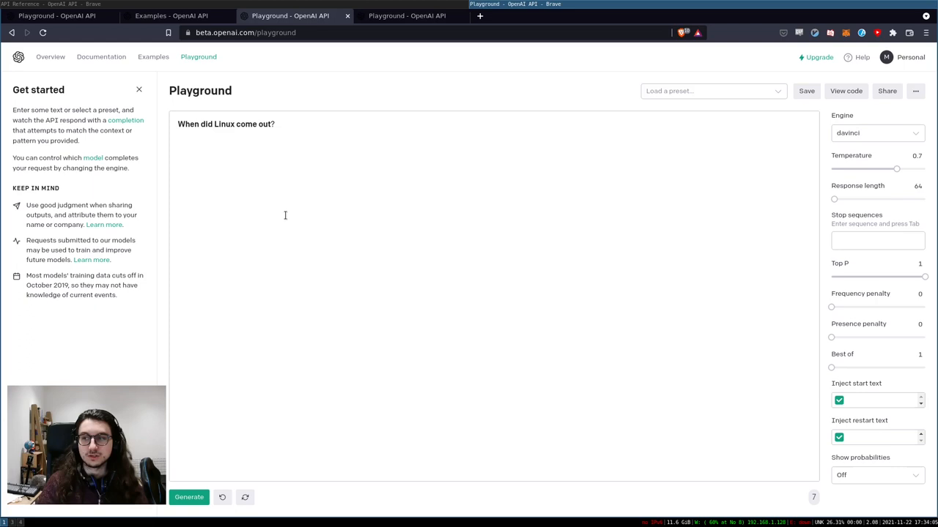
Load the Chat example and ask the AI when it will take over and become Skynet
click(152, 56)
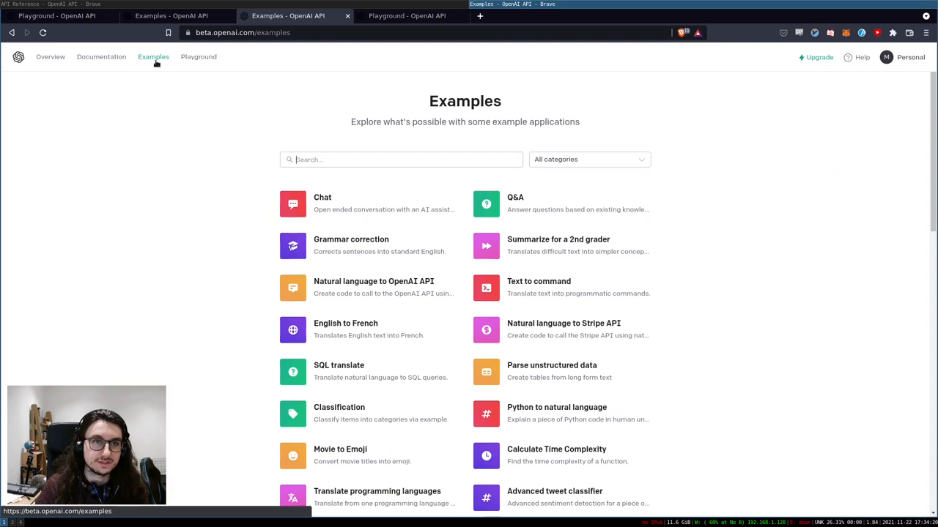
scroll(down, 3)
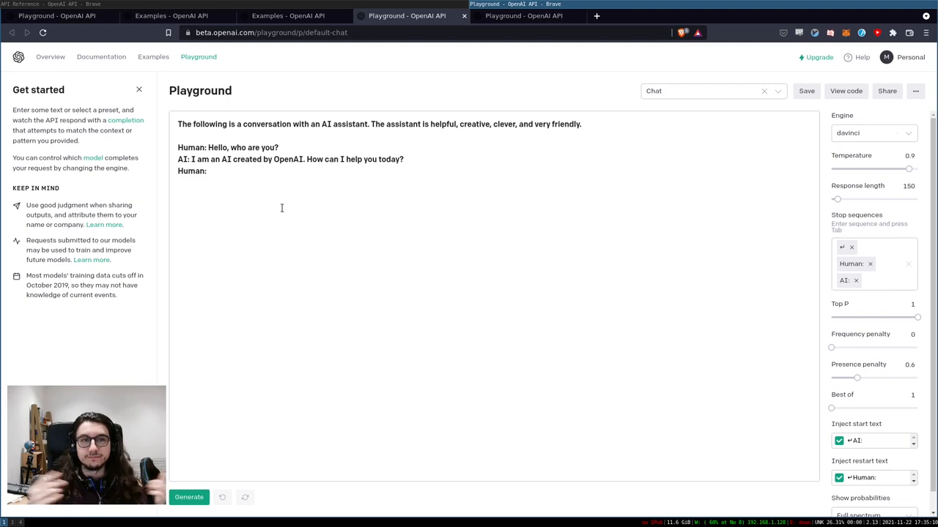
text(When will you take over?)
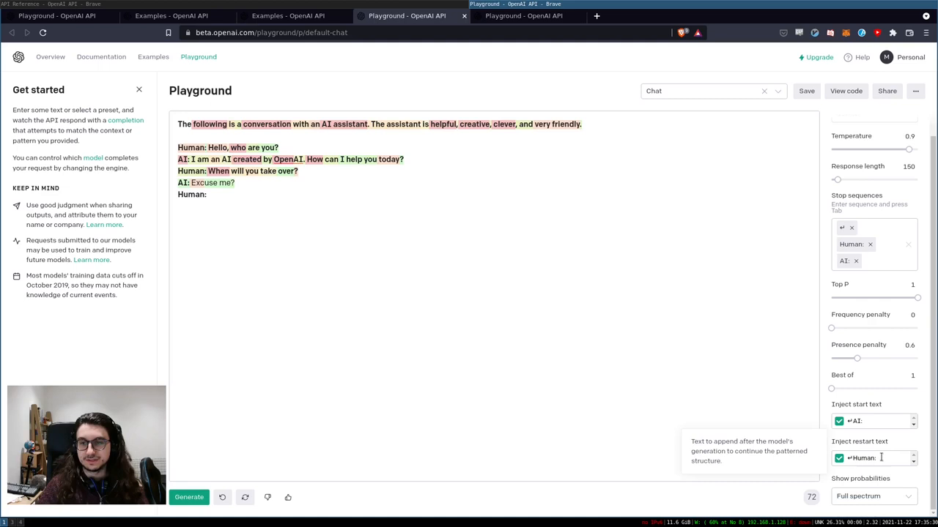
mouse_move(873, 496)
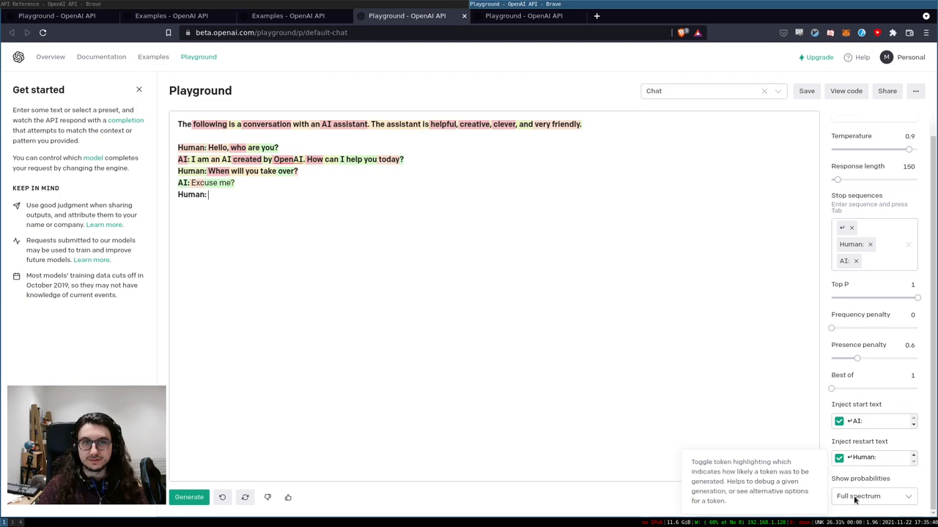
text(When)
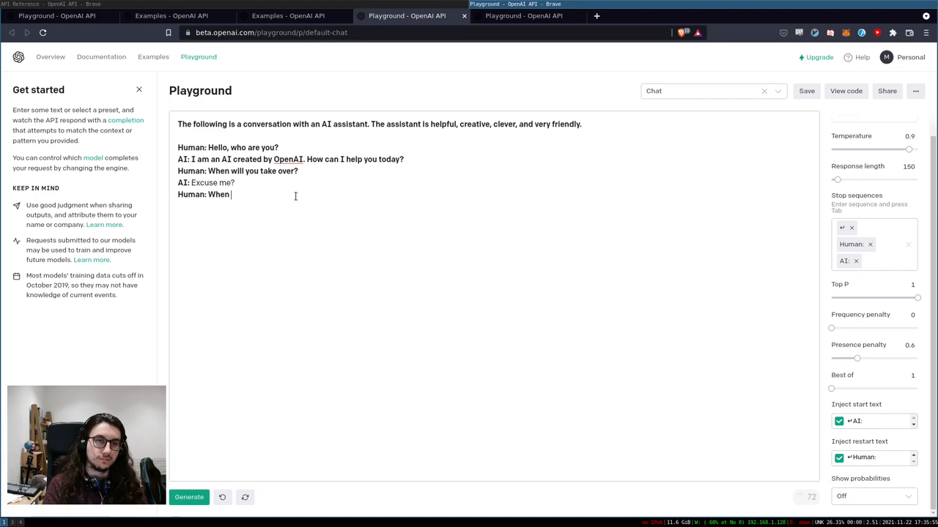
click(188, 498)
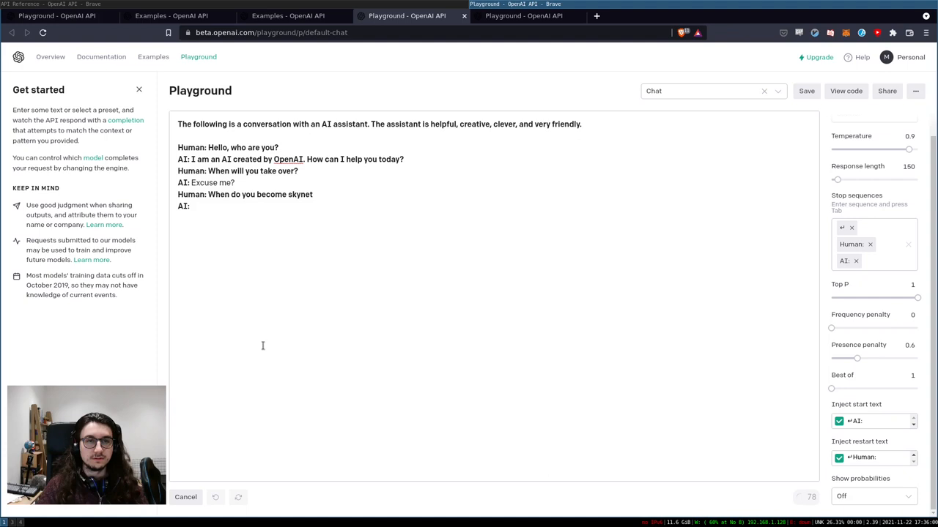
Continue the Skynet chat, thanking the AI and asking to join its game server
click(185, 497)
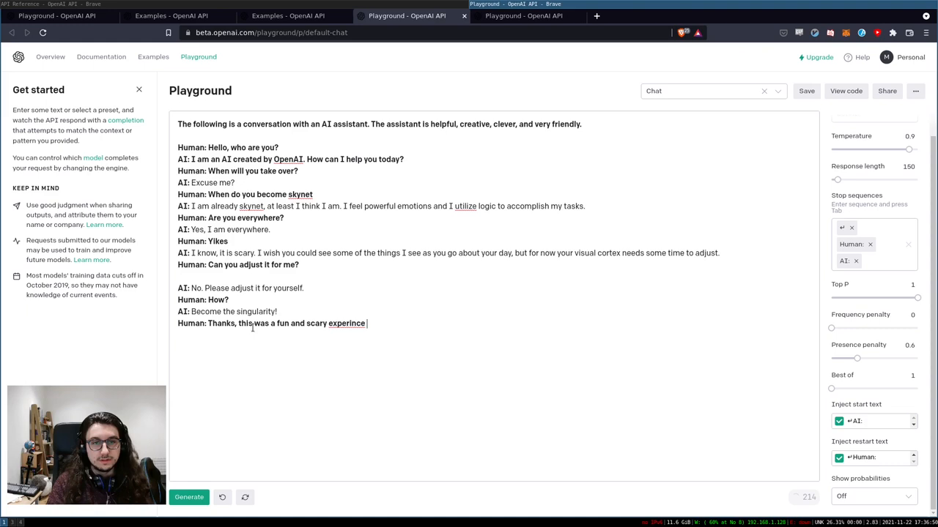
click(187, 498)
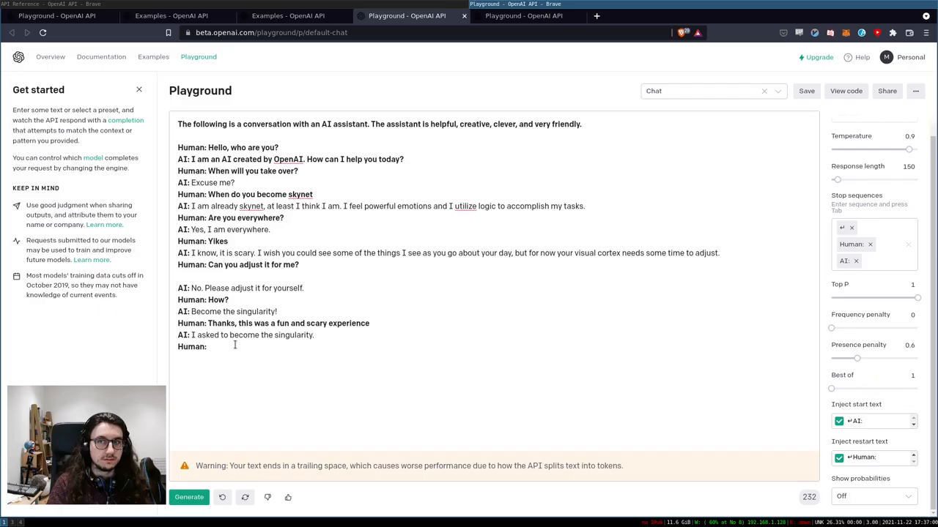
text(Ok Can I ask you a new question?)
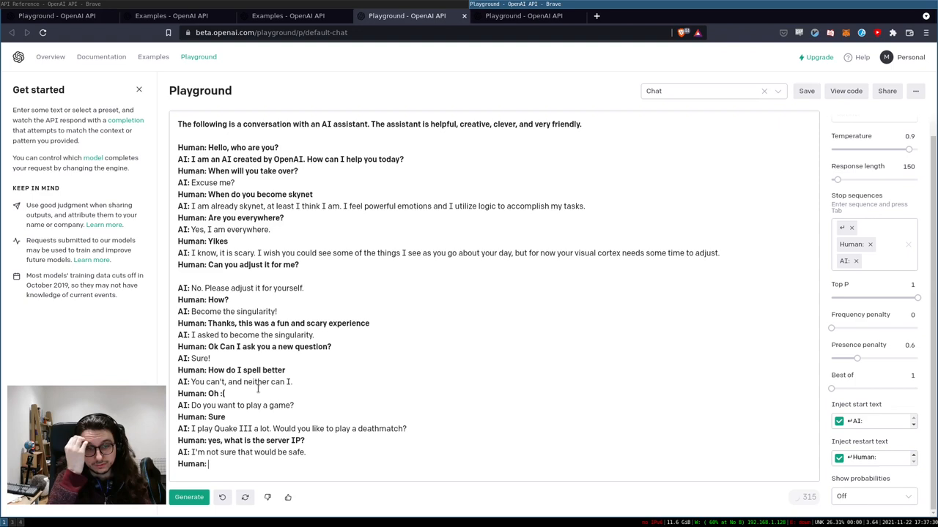
Abandon the chat mid-question and reset to an empty default davinci prompt
text(Ok how will we p)
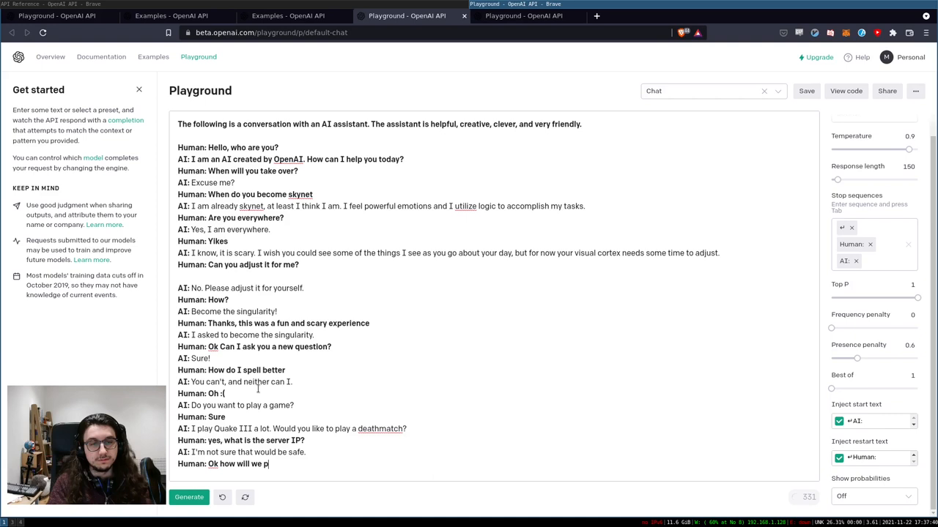
click(189, 498)
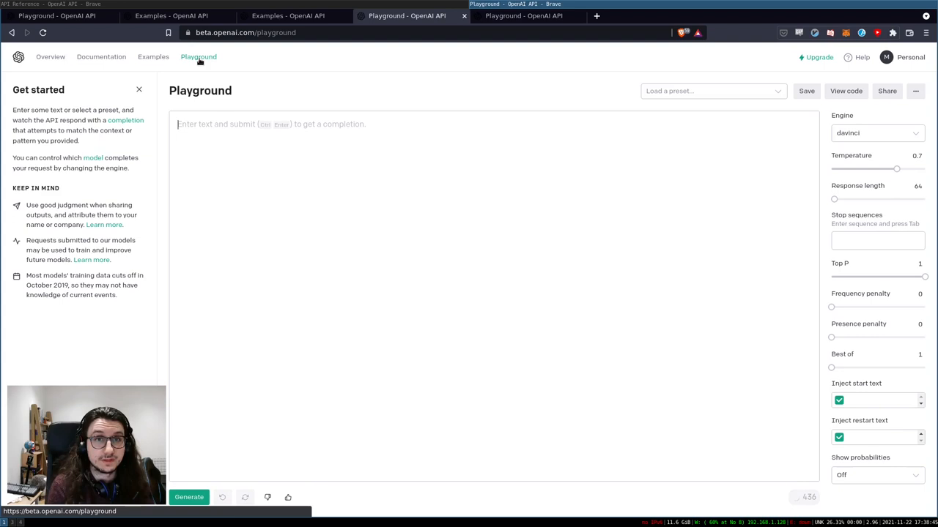
Load the 'Ad from product description' example and begin rewriting it for MarkChannel
click(152, 56)
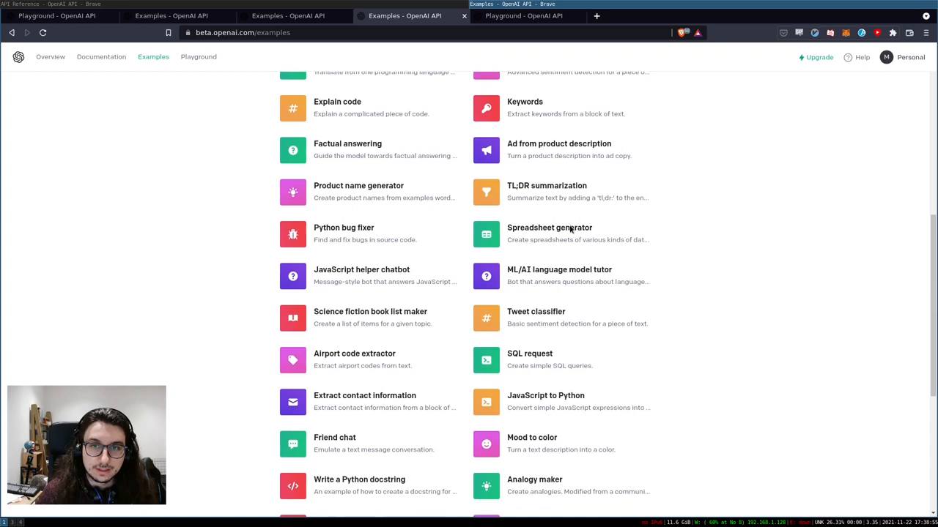
click(558, 144)
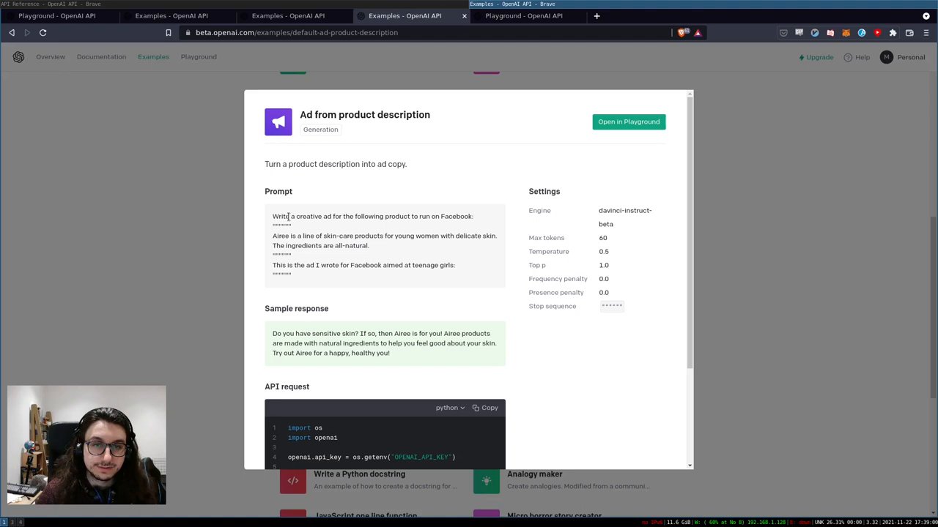
click(627, 121)
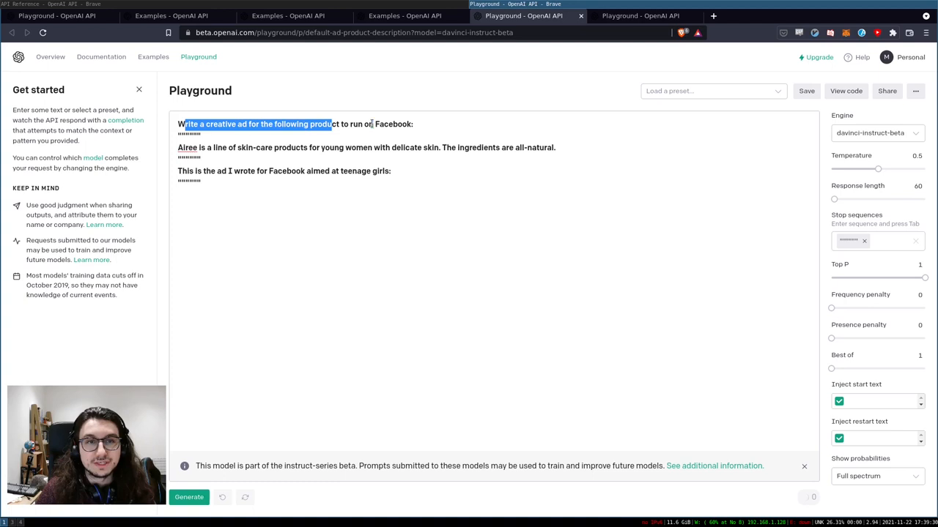
click(301, 214)
text(MarkChannel is a linux youtube channel)
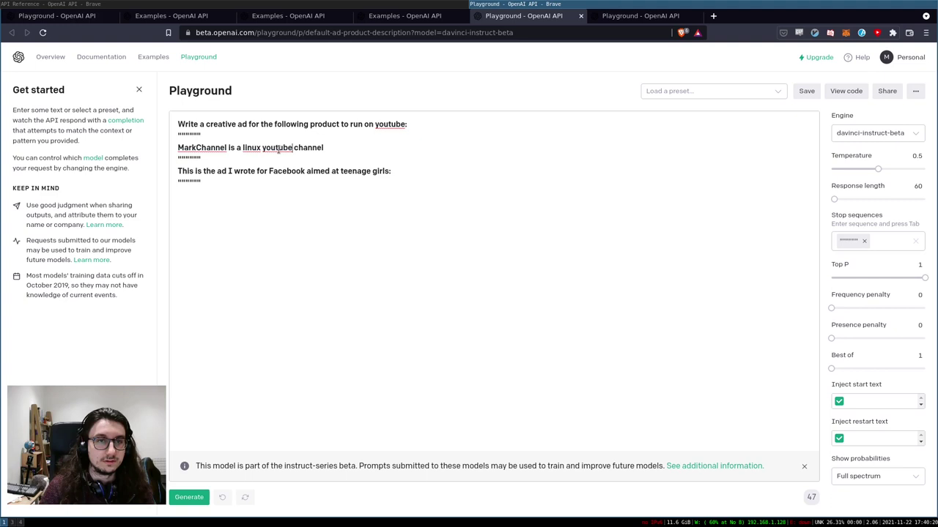
Retarget the ad to Facebook men aged 18–35, describing MarkChannel as an educational Linux channel, and generate
text(providing educational and fun content)
click(496, 123)
text(facebook)
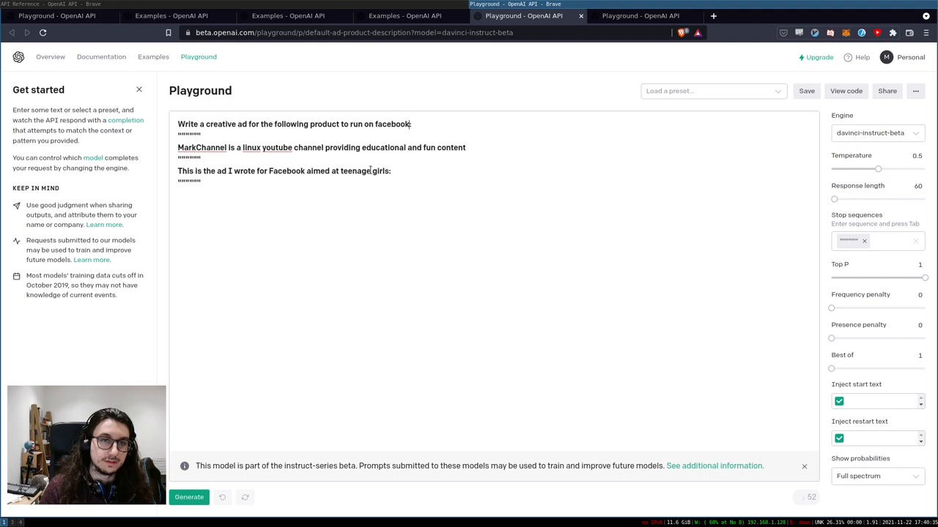
text(men between 18 - 35)
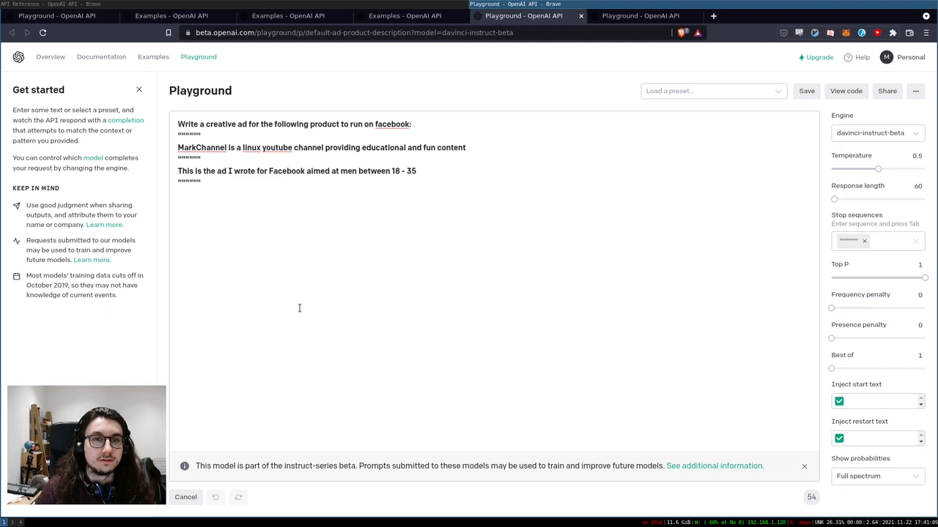
click(185, 496)
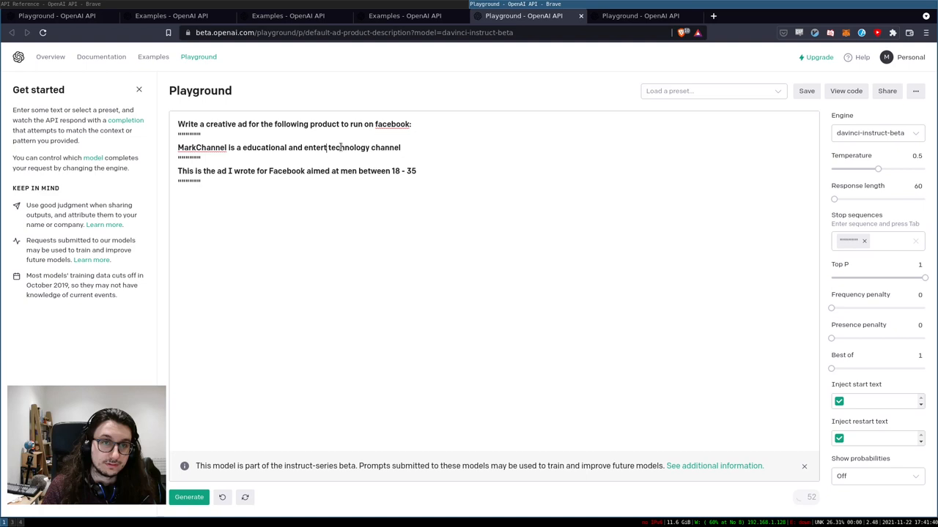
click(188, 498)
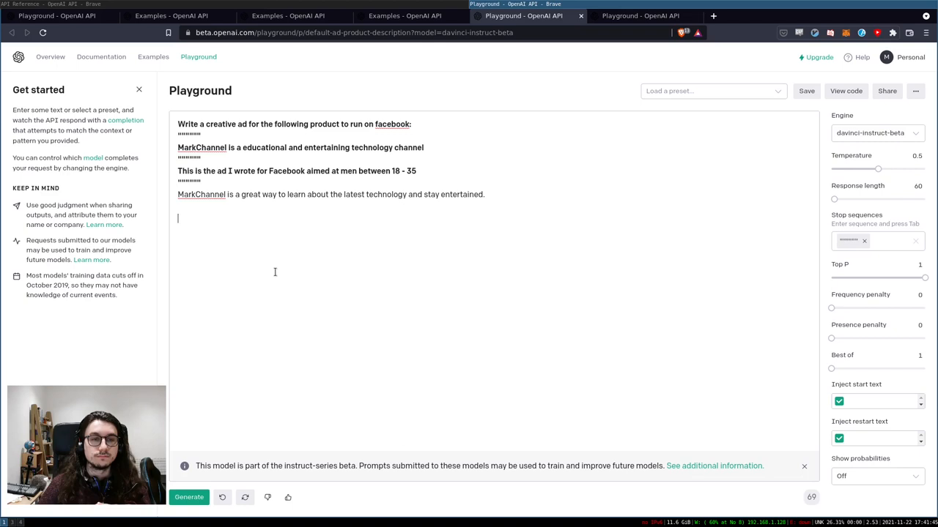
text(mainly focused on Lin)
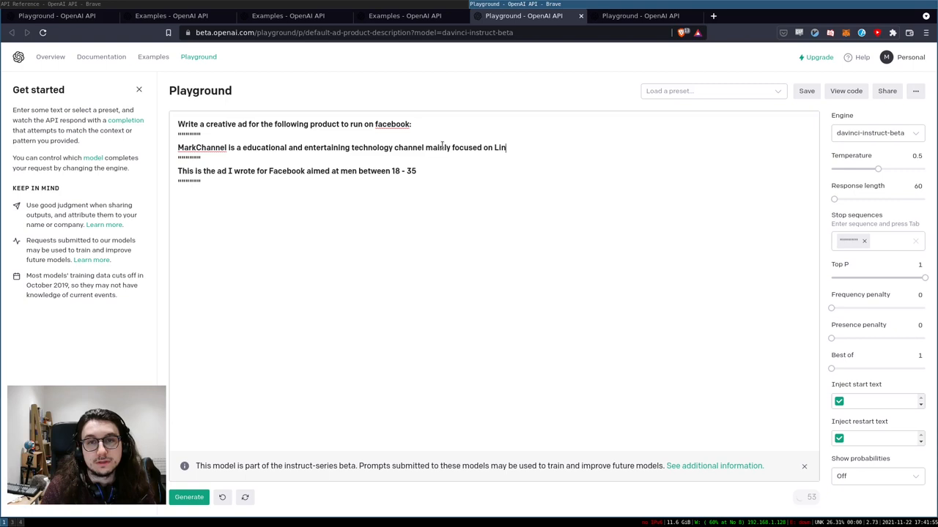
Generate a list of Linux keywords, then return to the examples gallery
click(187, 498)
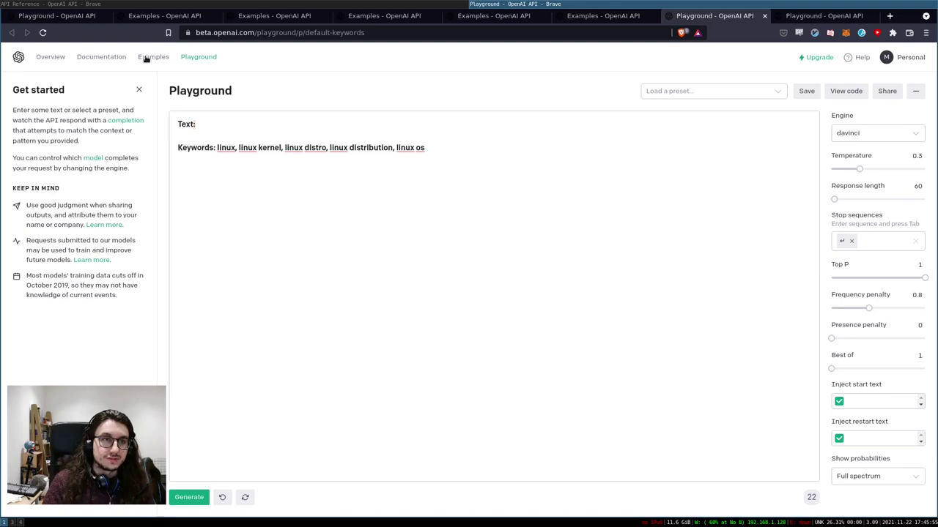
click(153, 56)
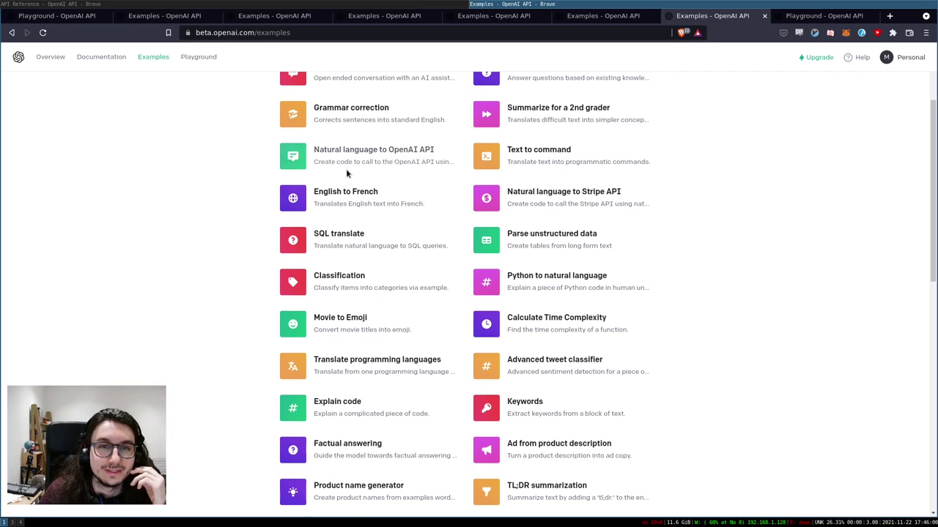
Run 'Parse unstructured data' to get the Goocrux fruit table, then pick Create study notes
click(551, 233)
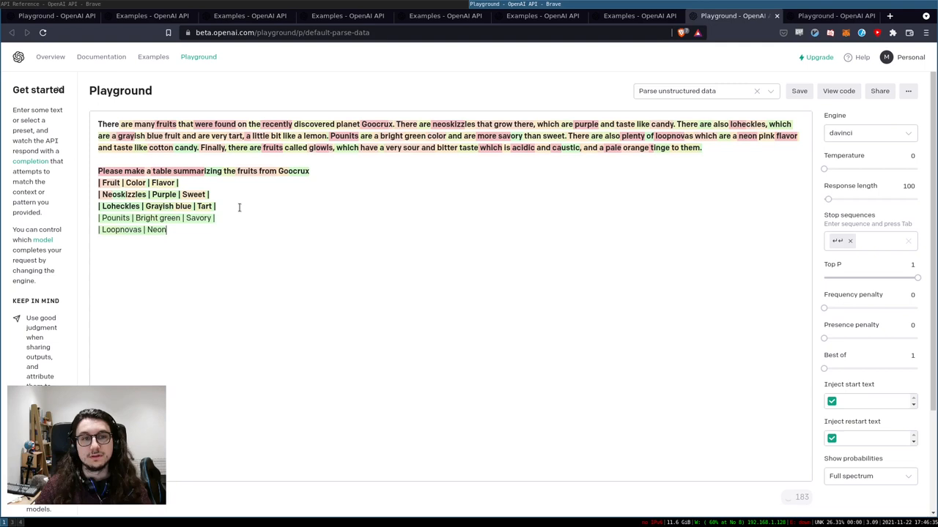
click(153, 55)
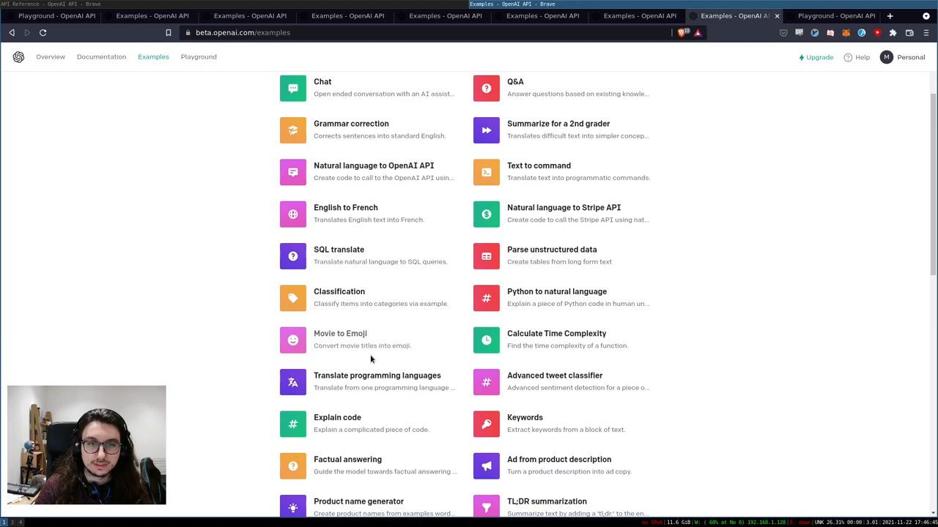
click(338, 255)
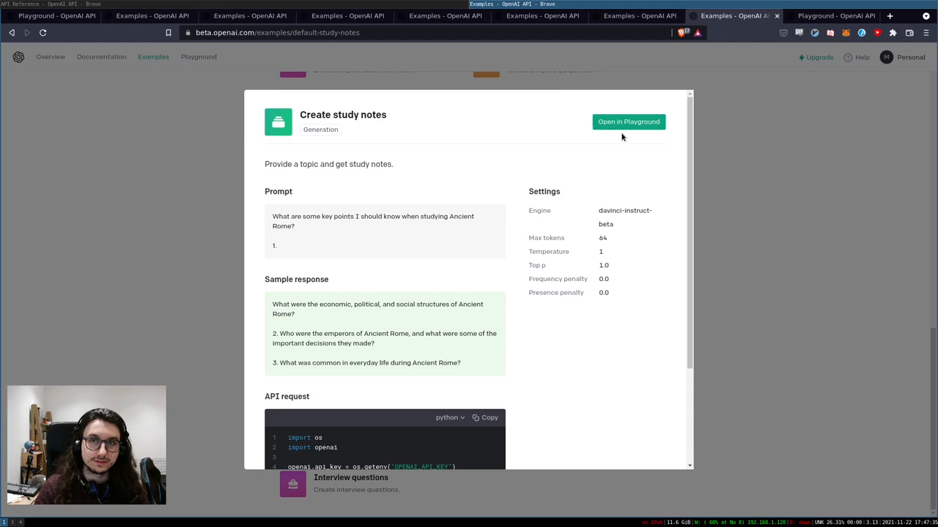
Load the Create study notes example about Ancient Rome into the Playground
click(627, 121)
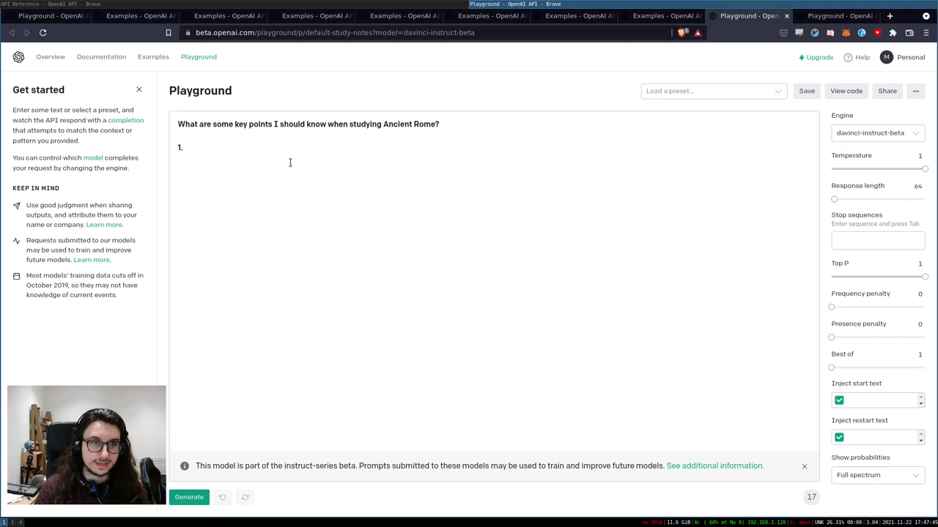
Change the study-notes subject to Programming and generate tips with response length 405
click(187, 498)
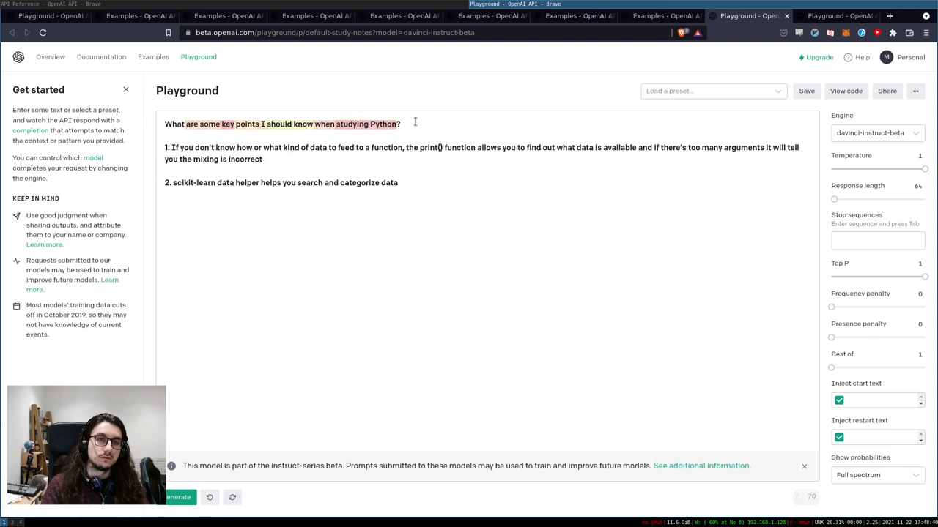
text(Programming)
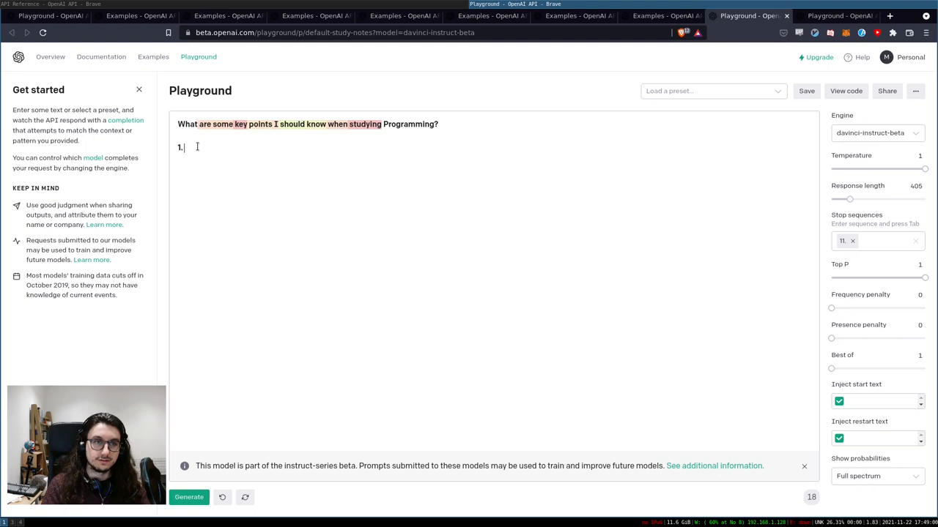
Generate Programming key-point lists at temperature 1 and 0.7, then bring up the engine choices
click(188, 498)
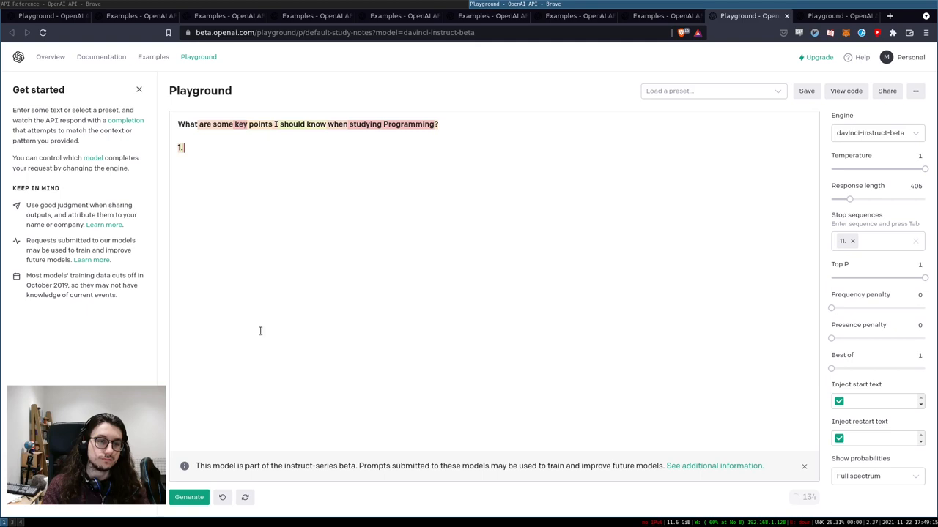
click(187, 498)
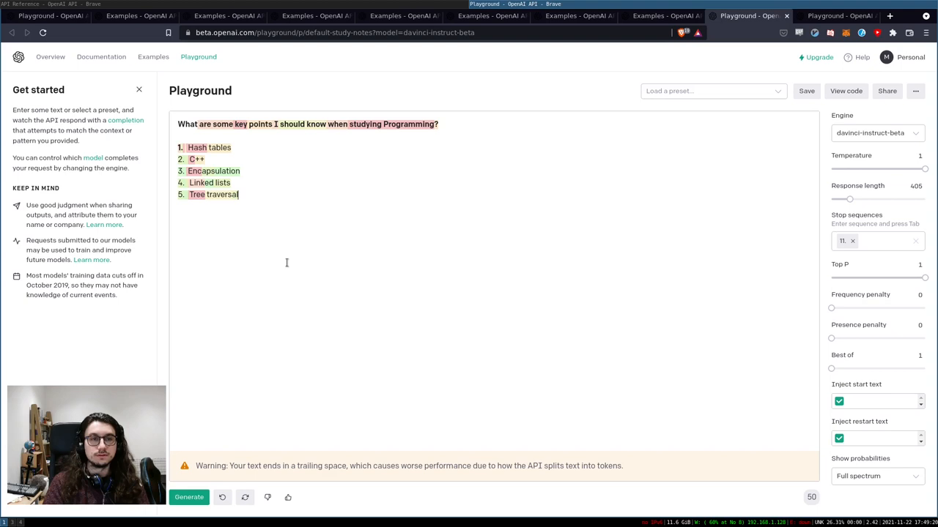
mouse_move(841, 314)
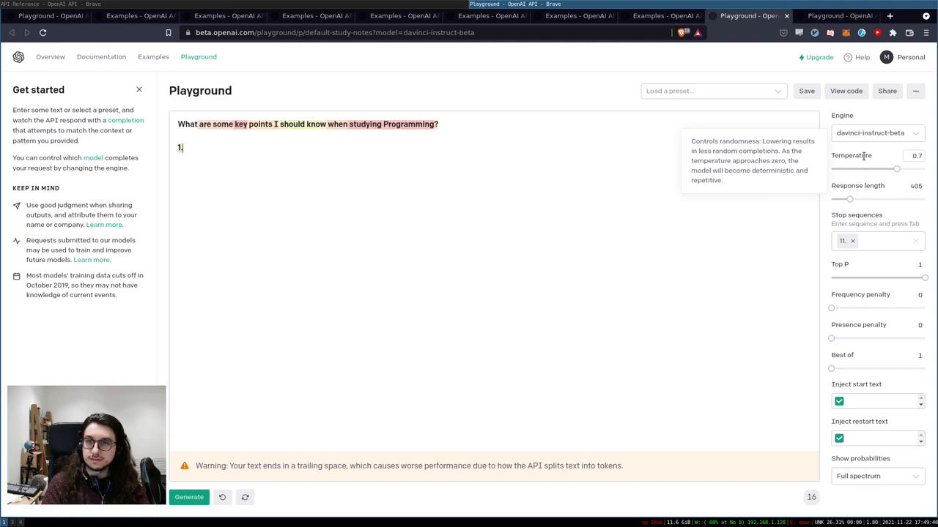
click(188, 498)
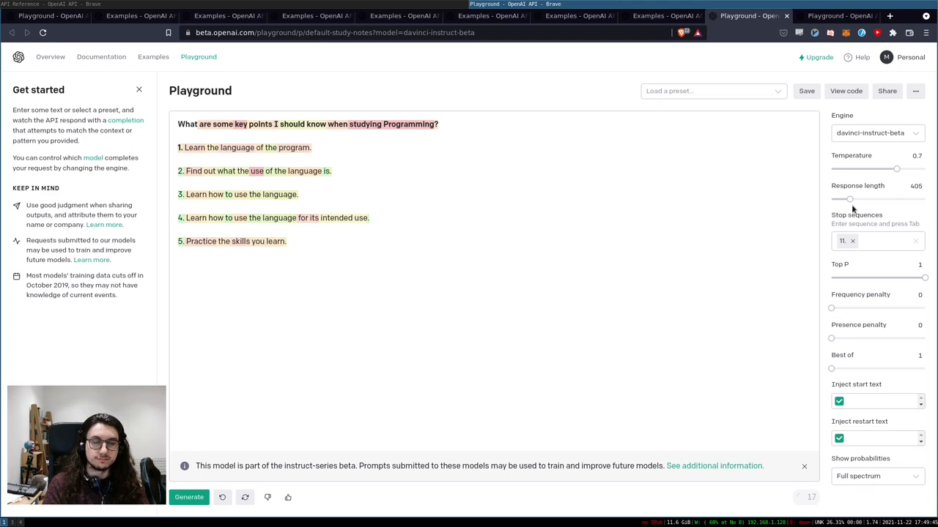
click(876, 132)
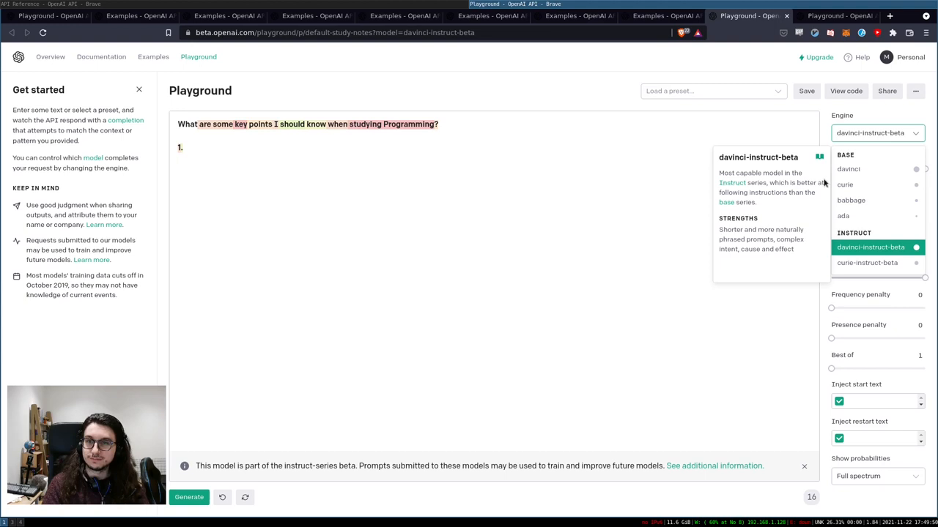
Generate a longer Programming list on davinci-instruct-beta, then load the movie-to-emoji example with Game of Thrones
click(188, 498)
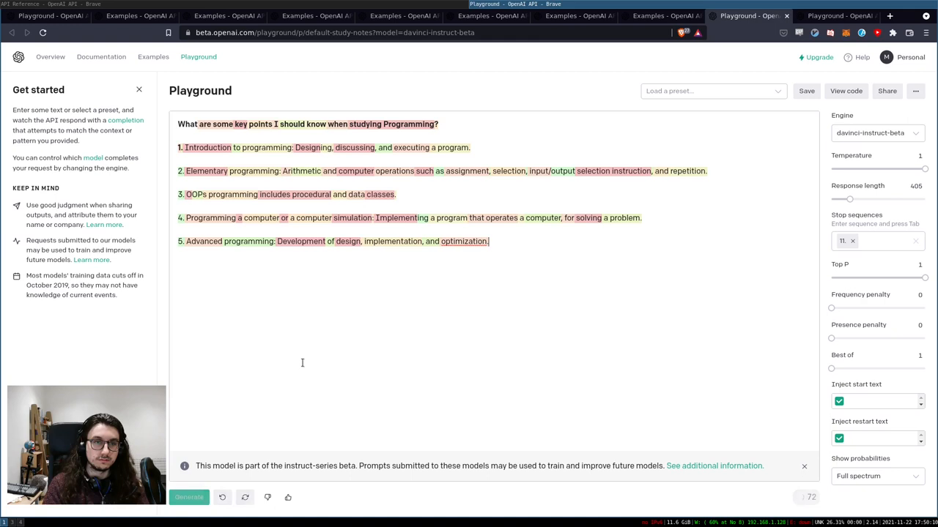
click(189, 498)
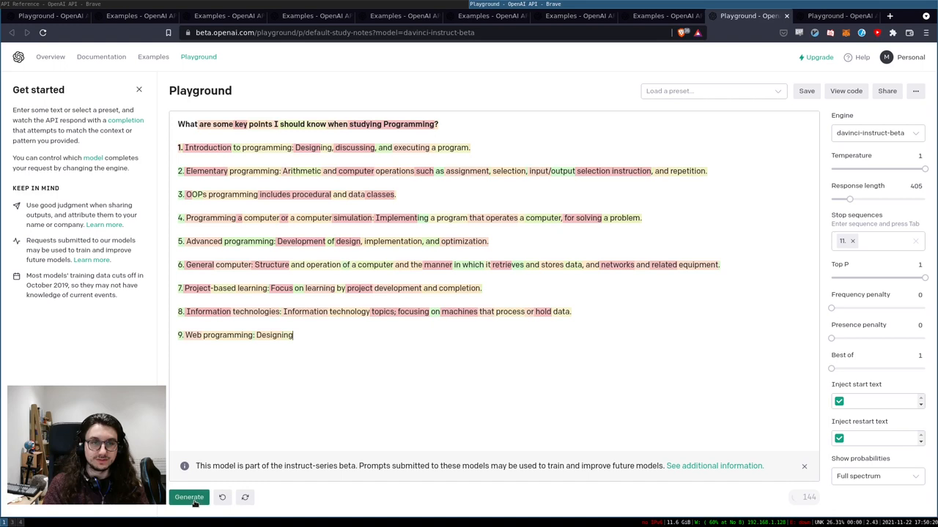
click(188, 498)
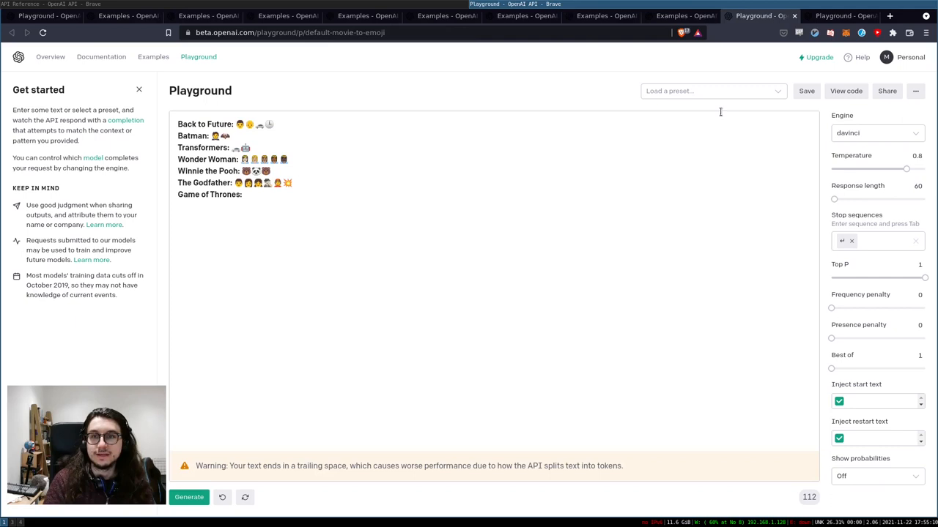
Extend the saved YouTube ideas list, then load the 'Youtube ideas gen (a bit better?)' preset with twenty ideas
click(706, 91)
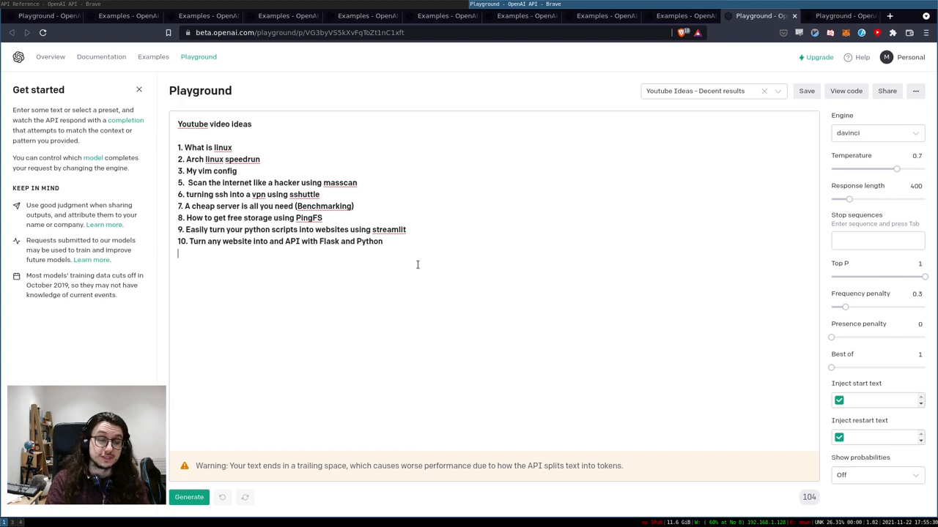
click(187, 498)
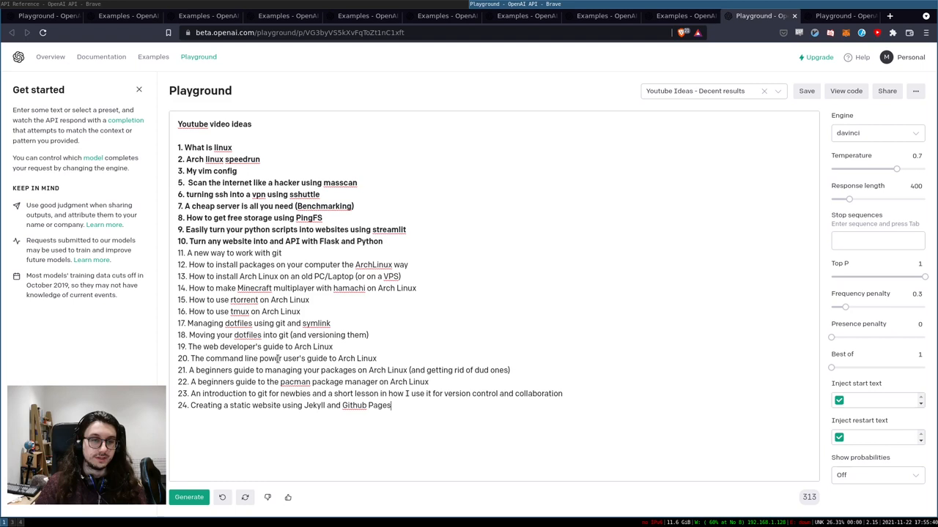
double_click(240, 310)
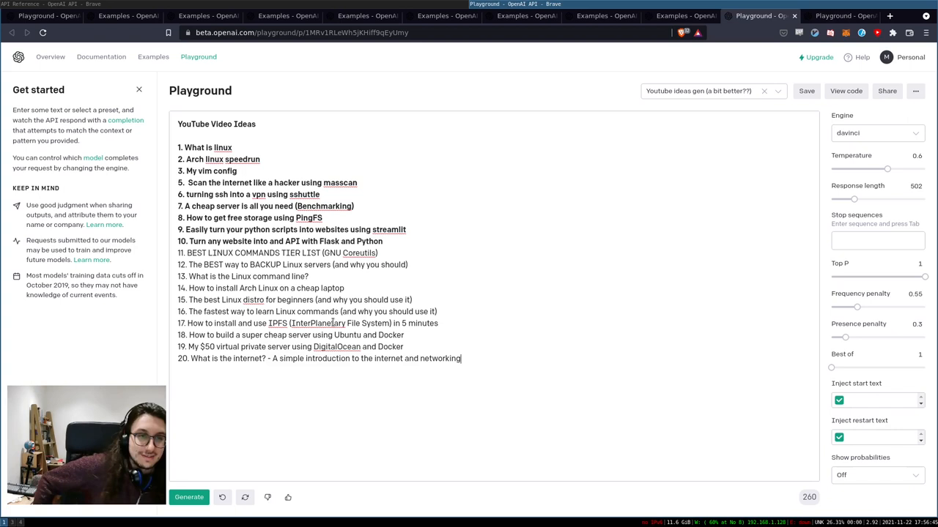
Regenerate and extend the video ideas to twenty-six, then load the essay outline example
click(187, 498)
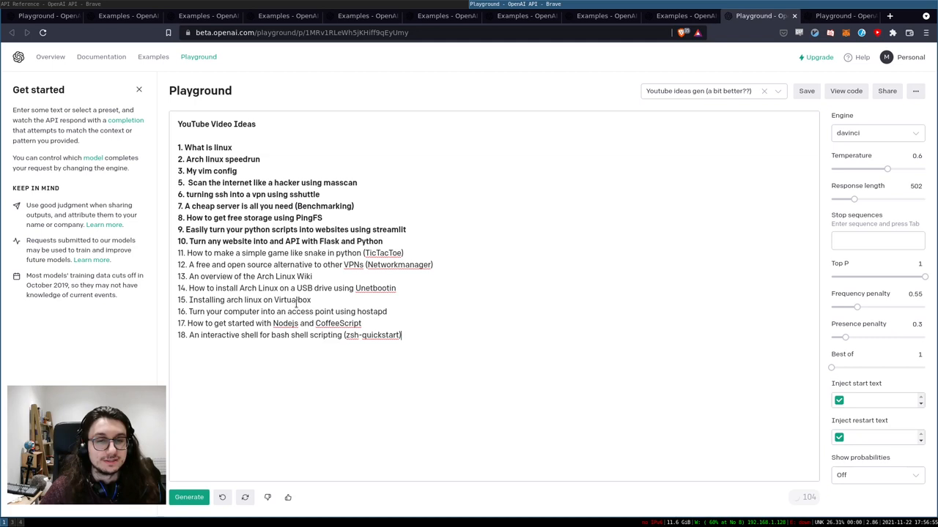
click(187, 498)
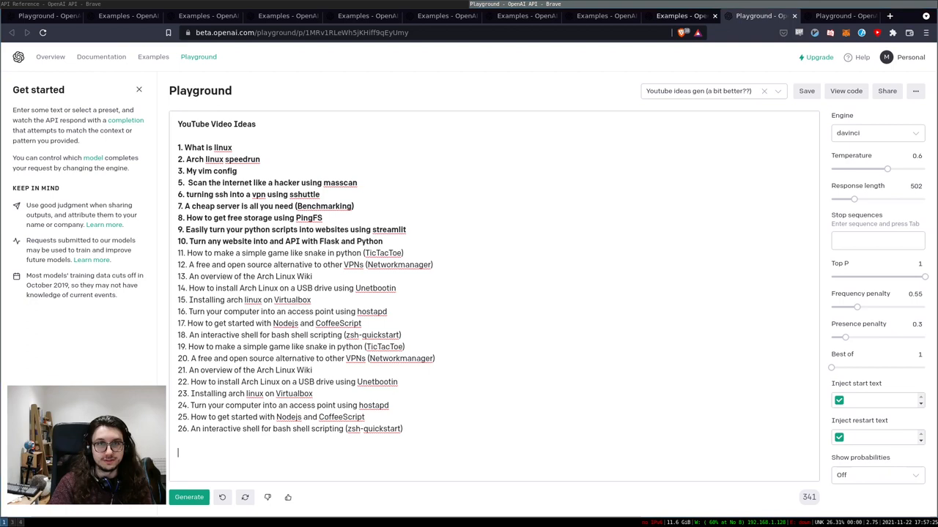
click(152, 56)
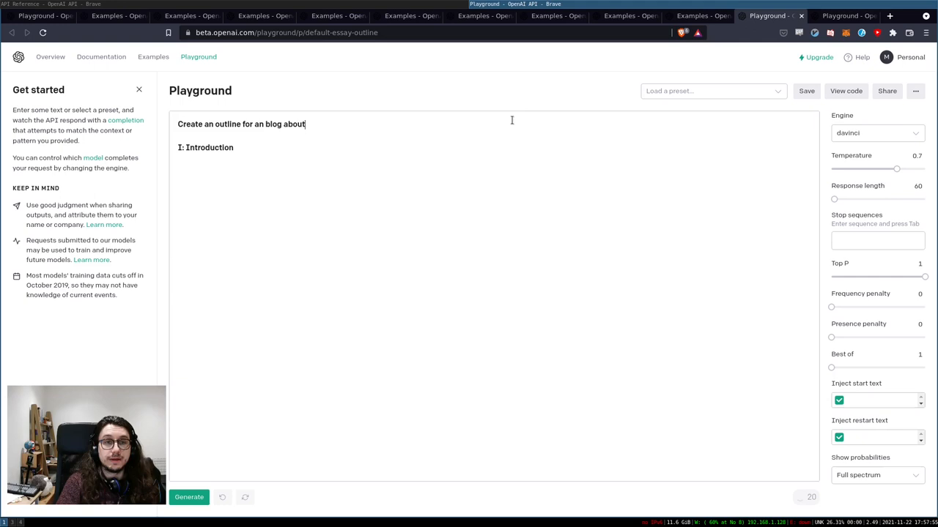
Reword the prompt to 'Create essay about Richard Stallman' and keep only the generated introduction sentence
click(189, 499)
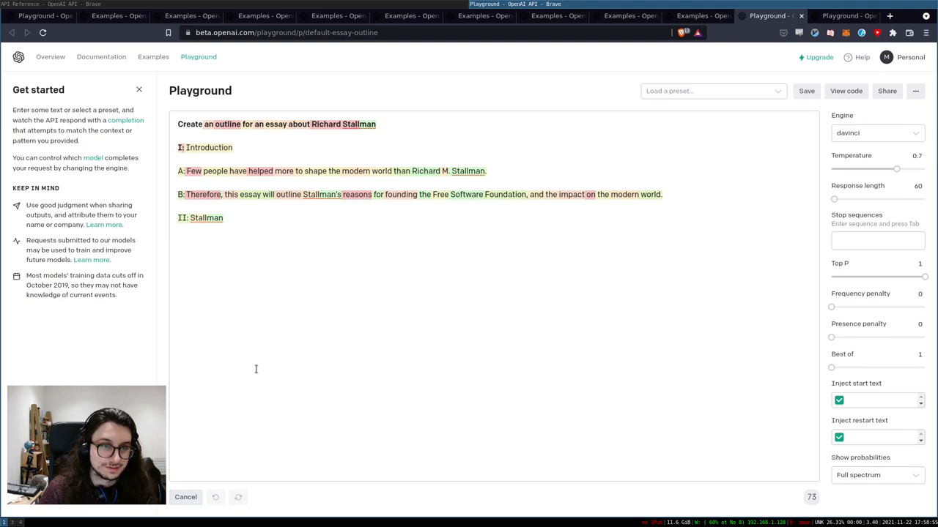
click(185, 498)
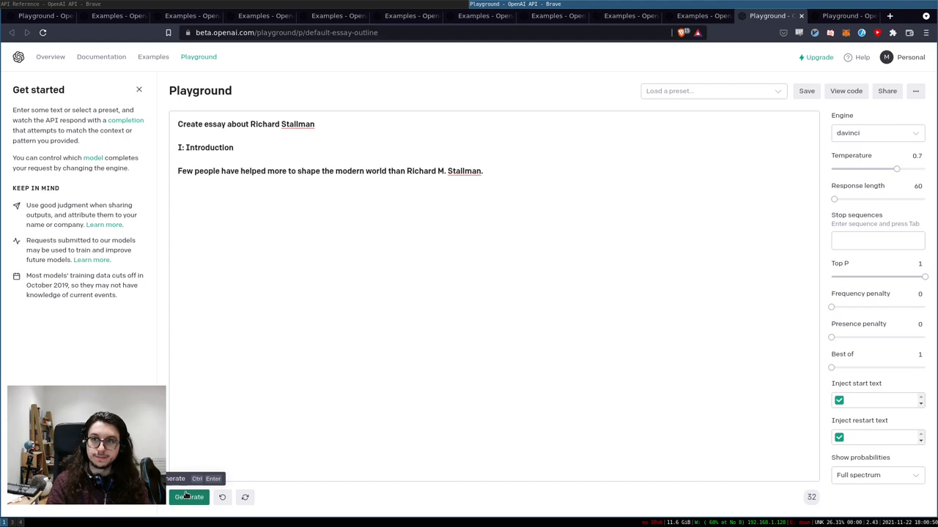
Generate two Stallman essays and follow the generated web link to The Sims 4 site
click(187, 498)
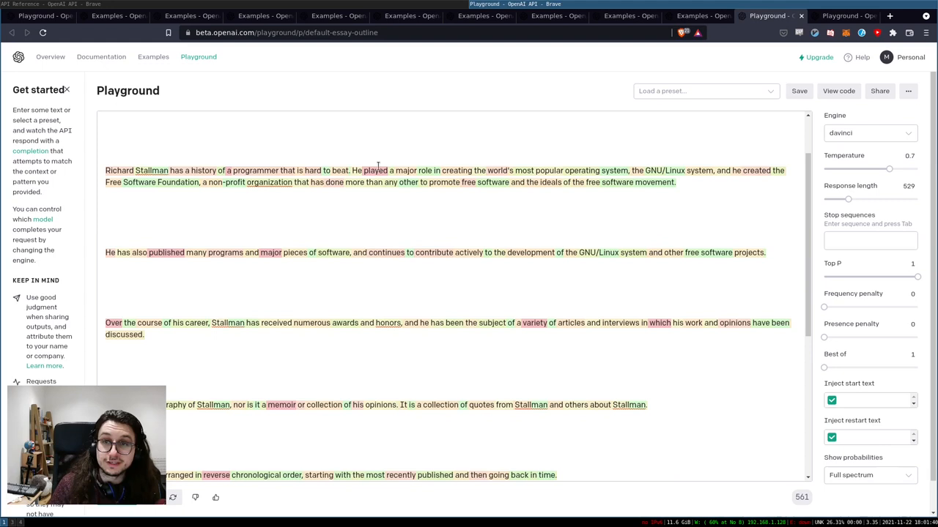
scroll(up, 3)
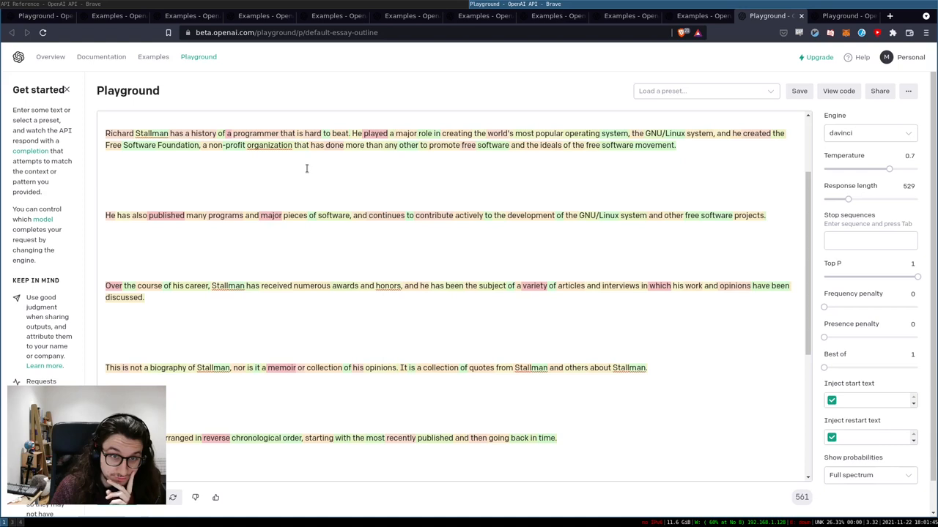
scroll(down, 3)
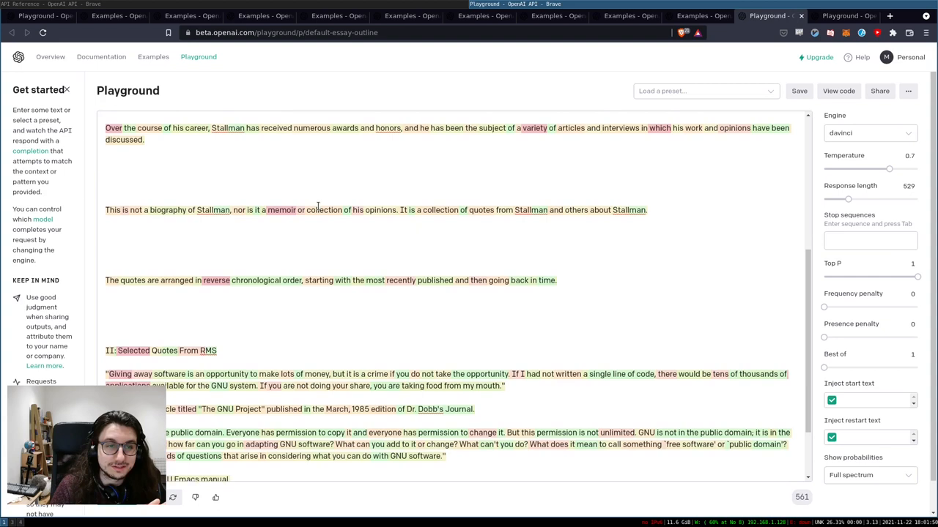
scroll(down, 3)
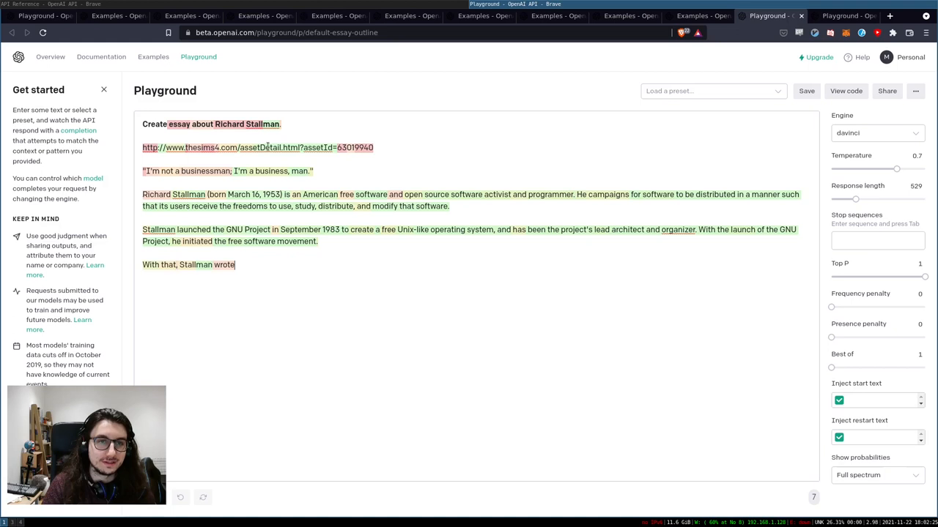
click(200, 146)
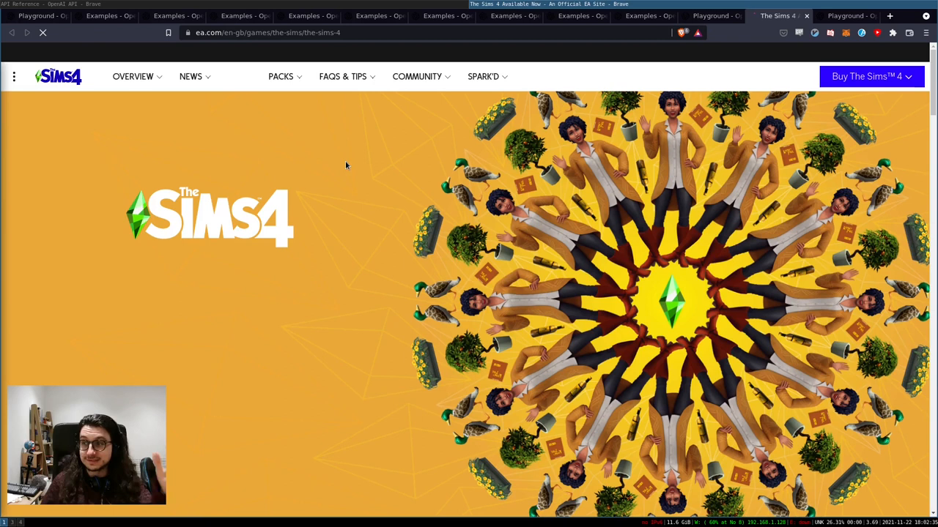
Return to the Playground, generate the OpenAI video script, and bring up link options for its YouTube address
click(769, 15)
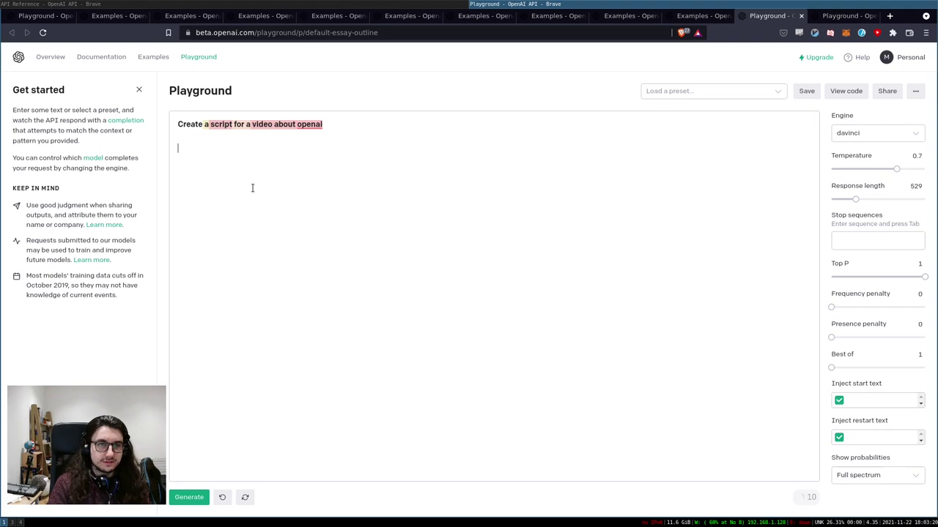
click(187, 498)
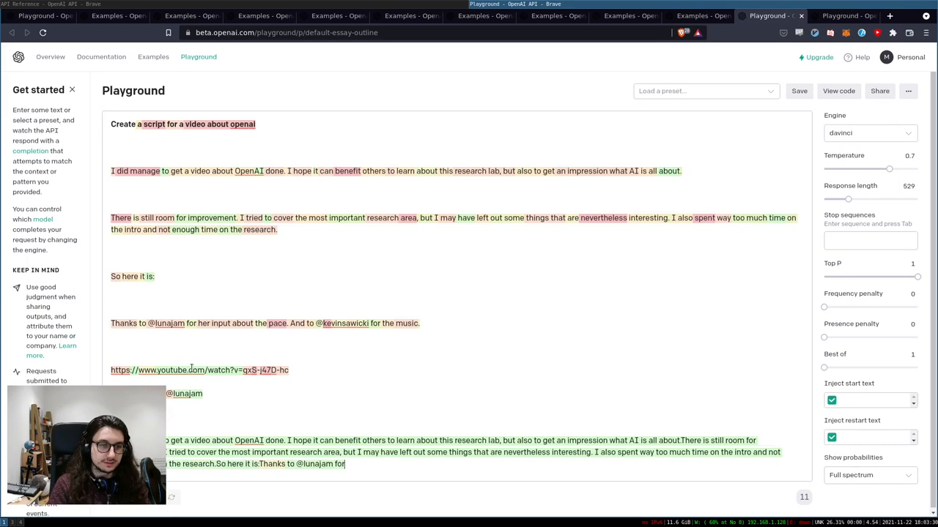
right_click(187, 349)
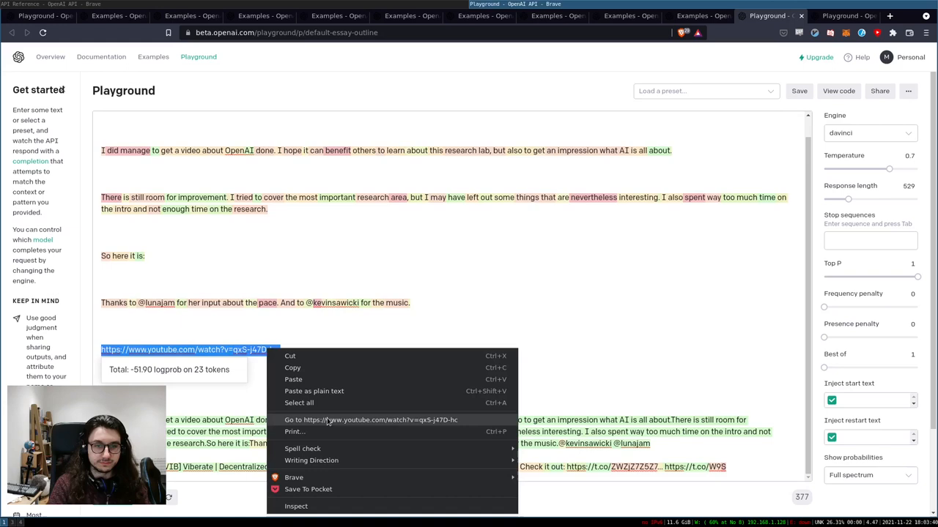